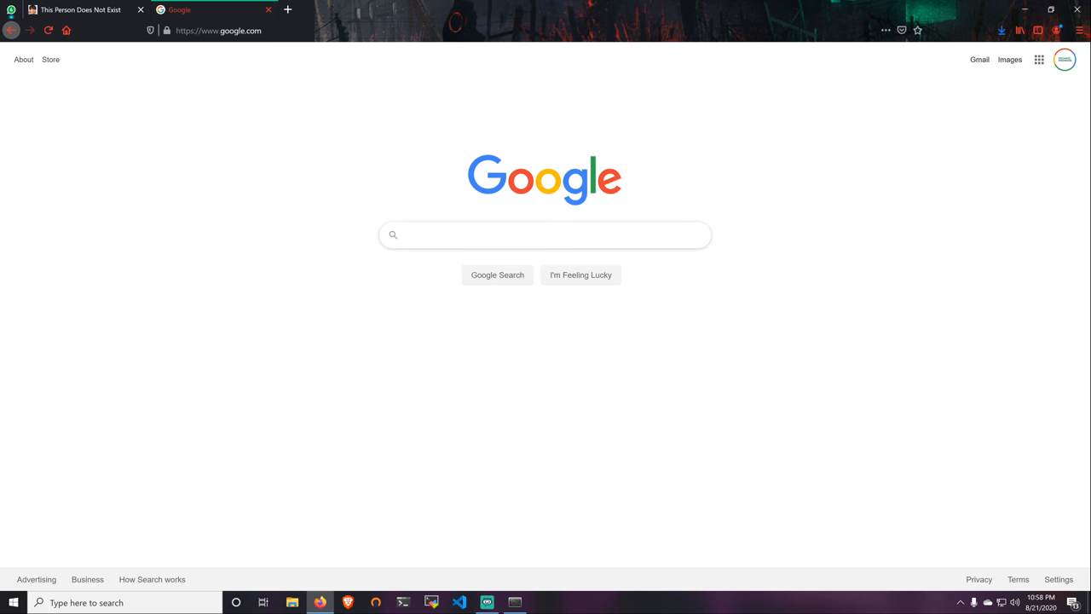
mouse_move(392, 235)
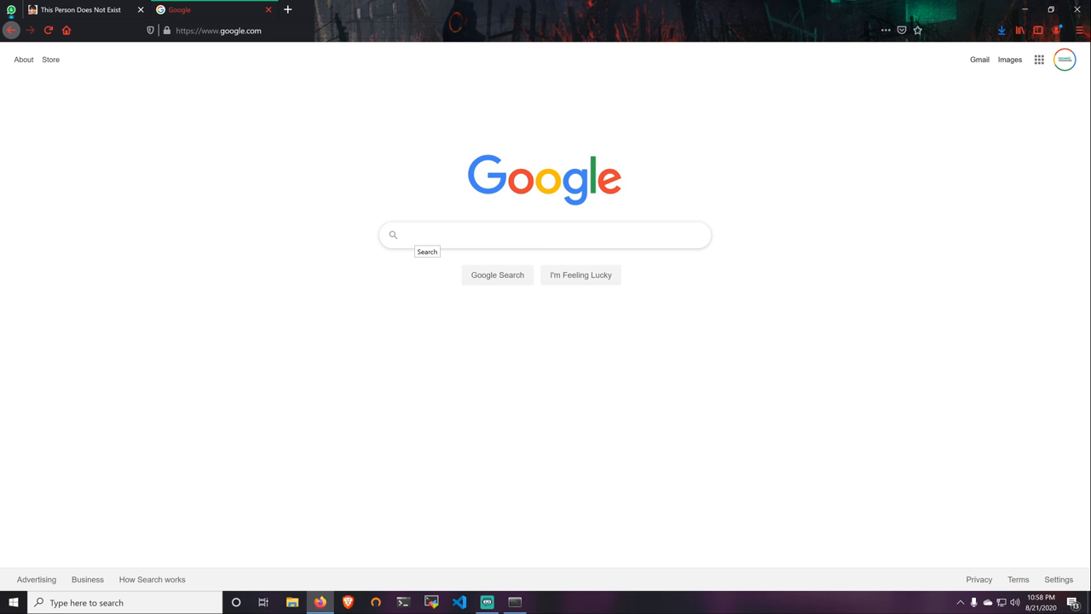
mouse_move(298, 287)
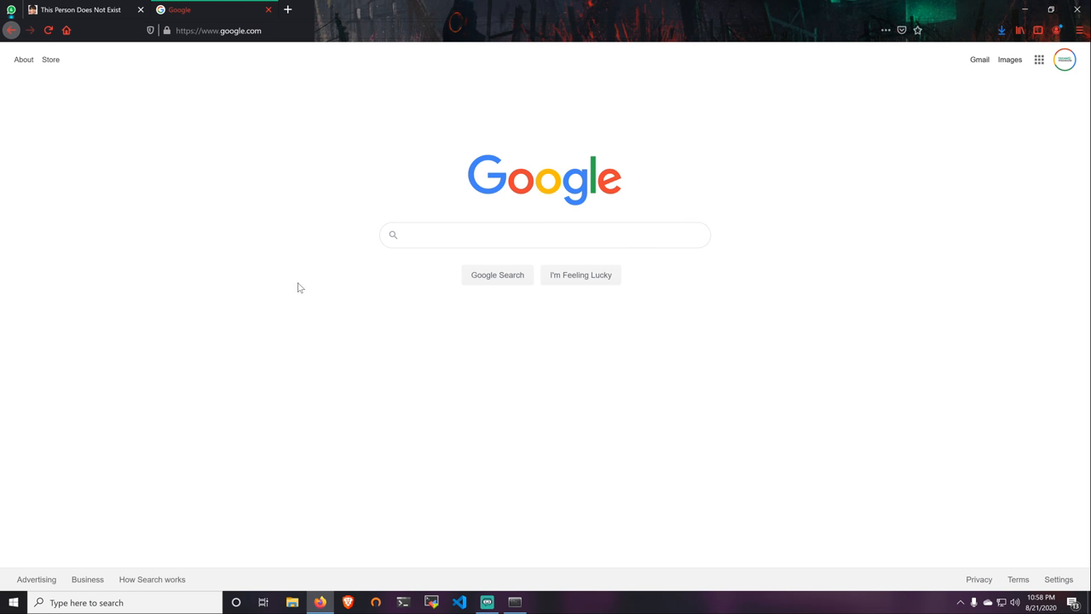
mouse_move(242, 228)
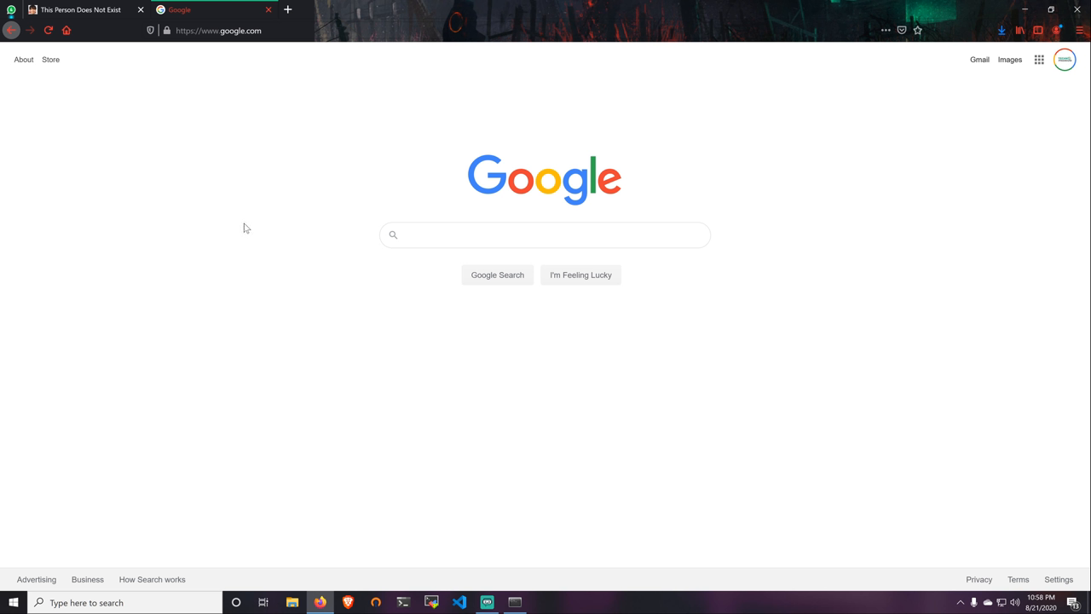
mouse_move(278, 184)
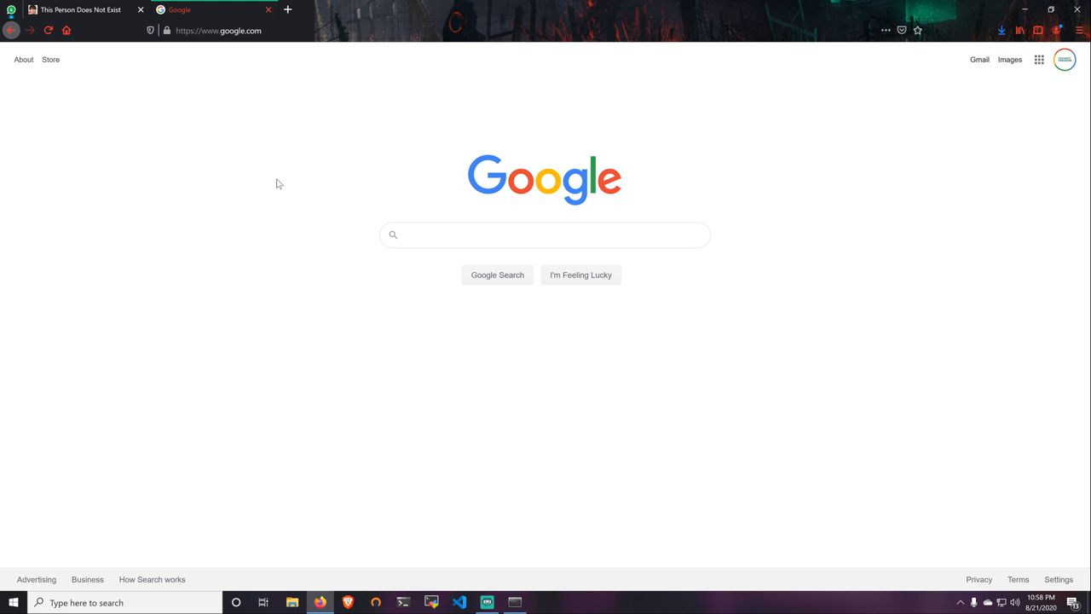
- Generate a new face on This Person Does Not Exist, then return to the smiling blonde woman
click(82, 10)
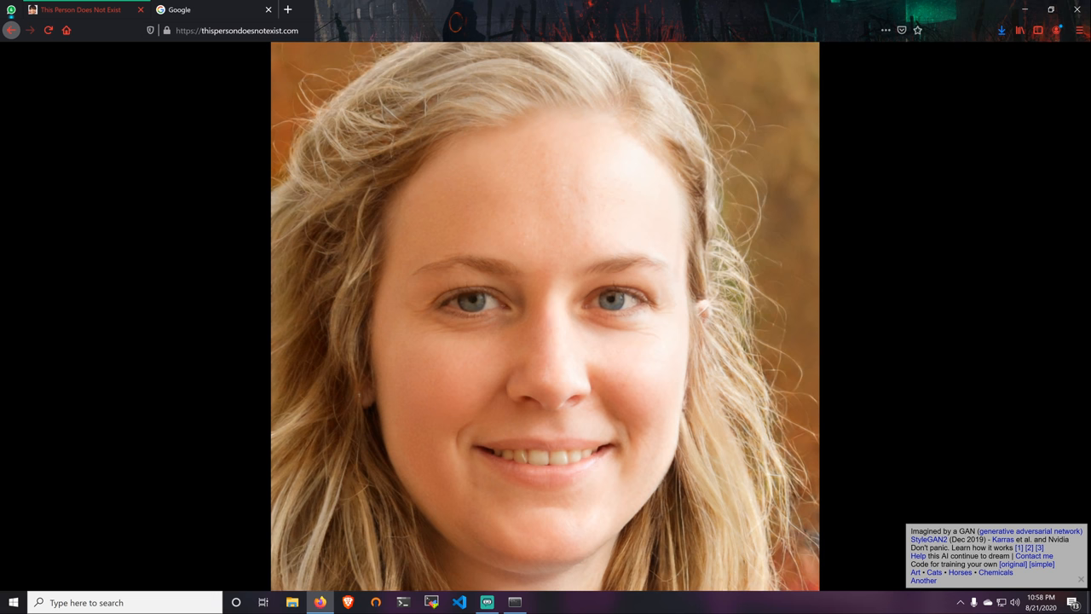
click(237, 31)
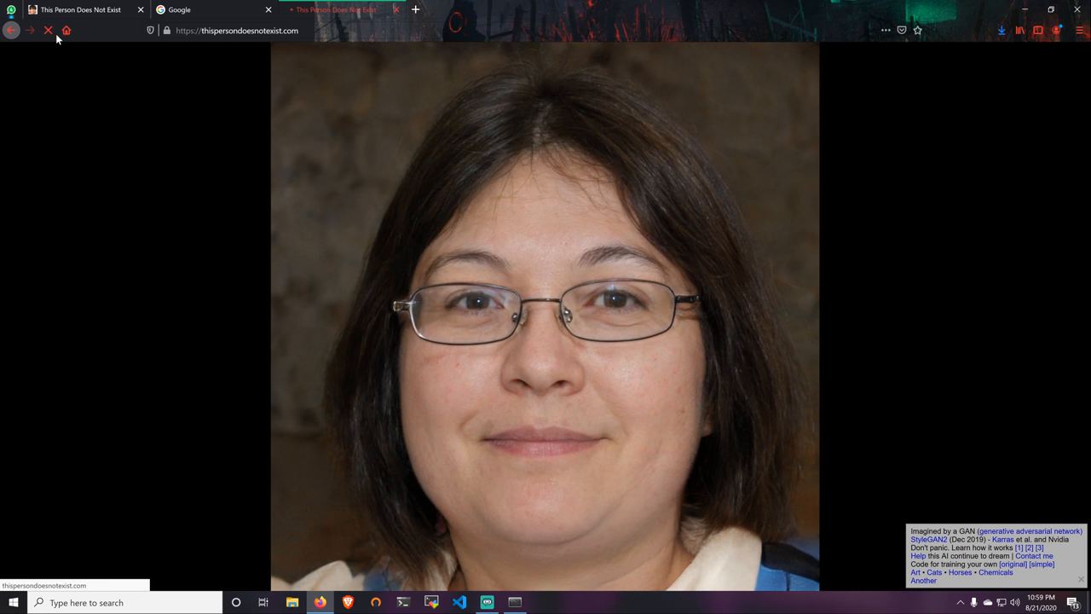
click(48, 30)
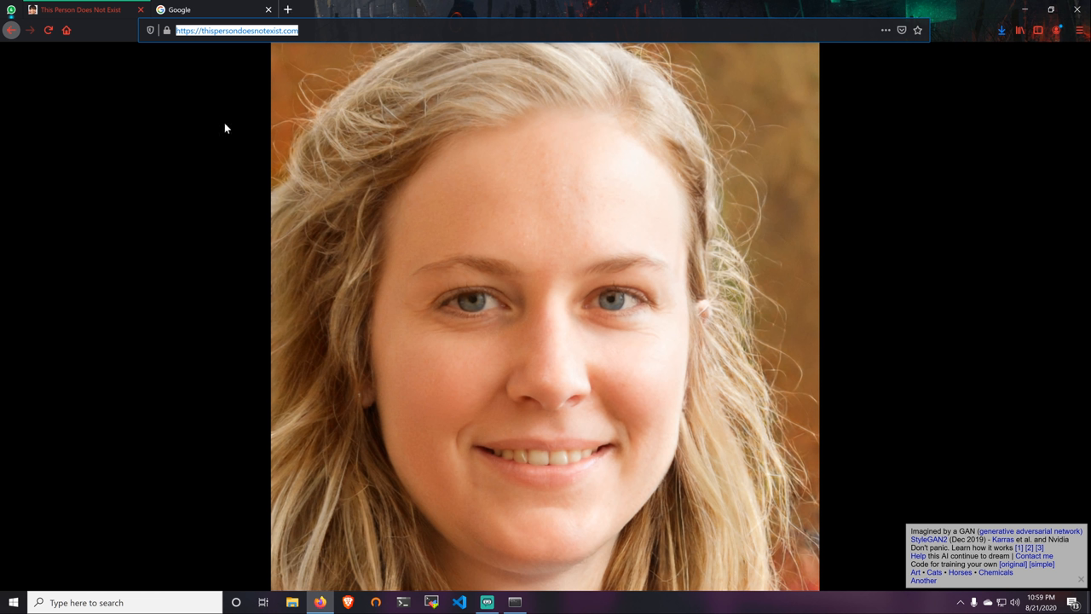
mouse_move(573, 222)
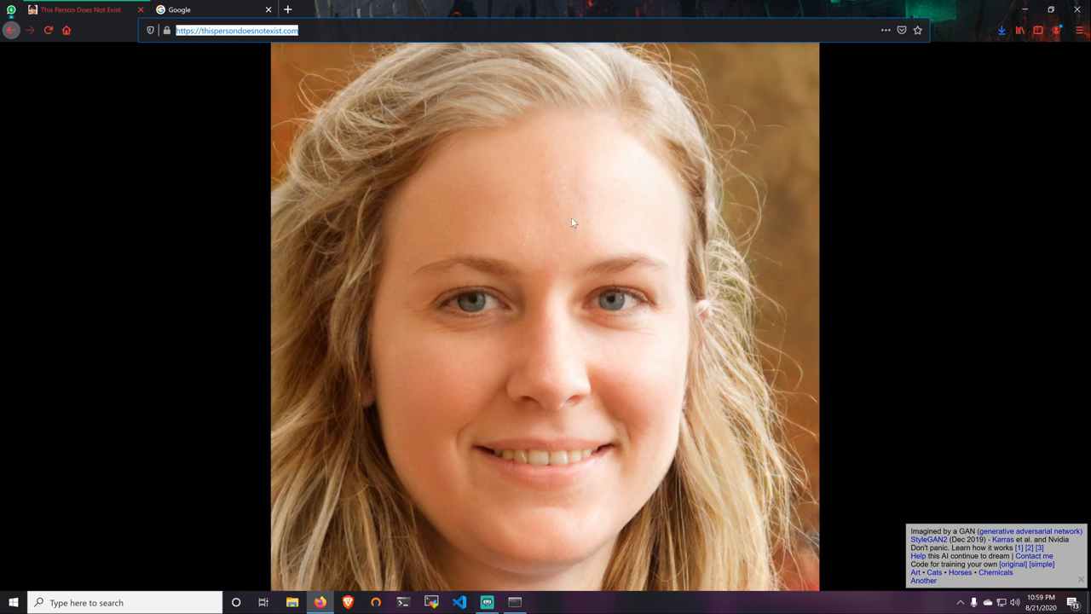
- Save the blonde woman's portrait from Firefox as image.jpg in the Pictures folder
right_click(573, 224)
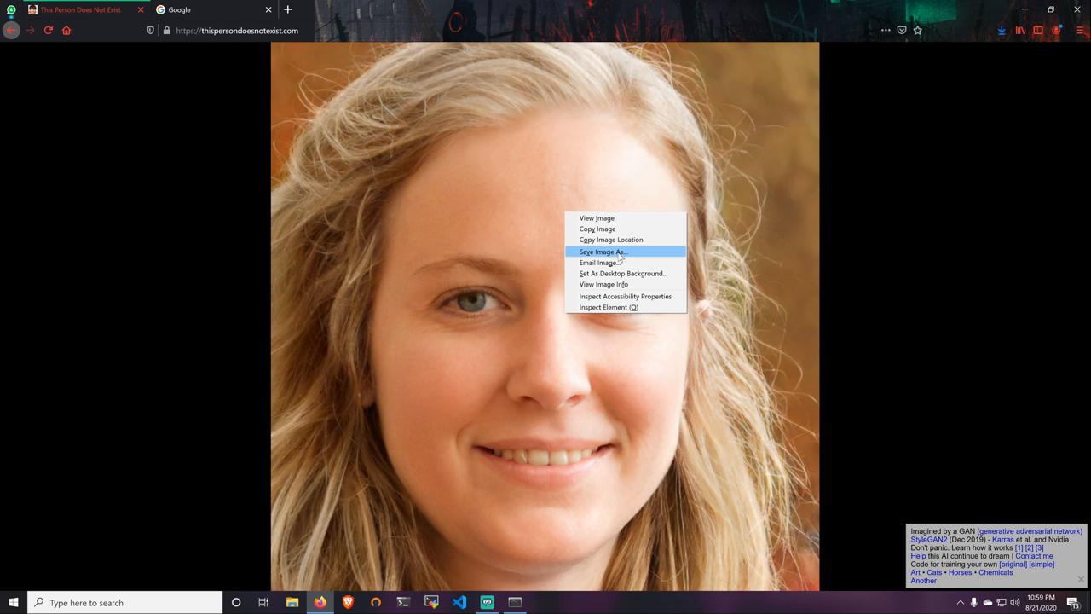
click(603, 252)
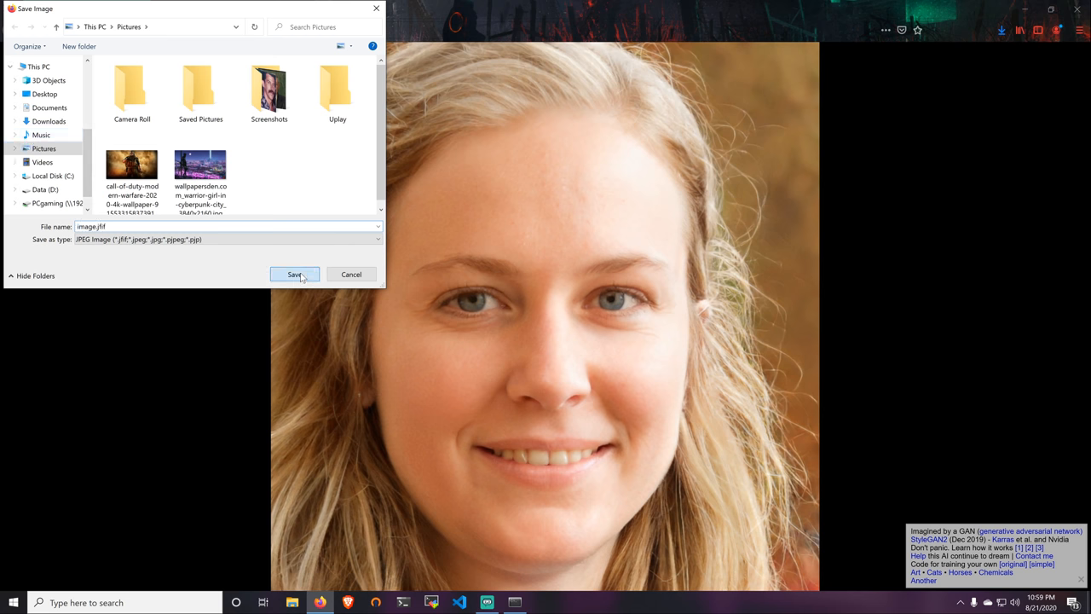
click(293, 273)
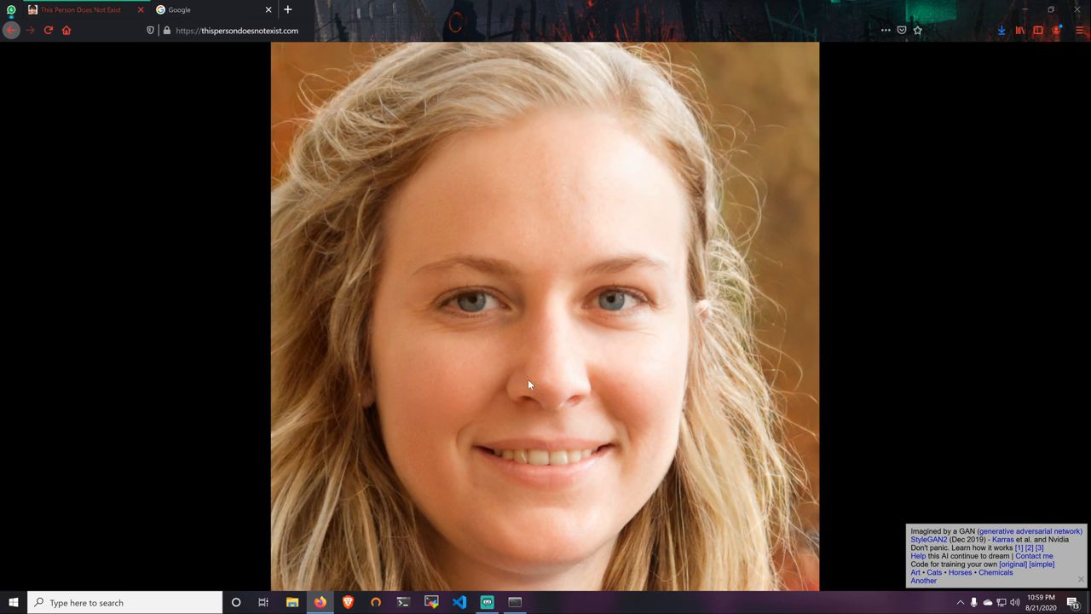
- Open File Explorer and browse into the Pictures folder
click(293, 603)
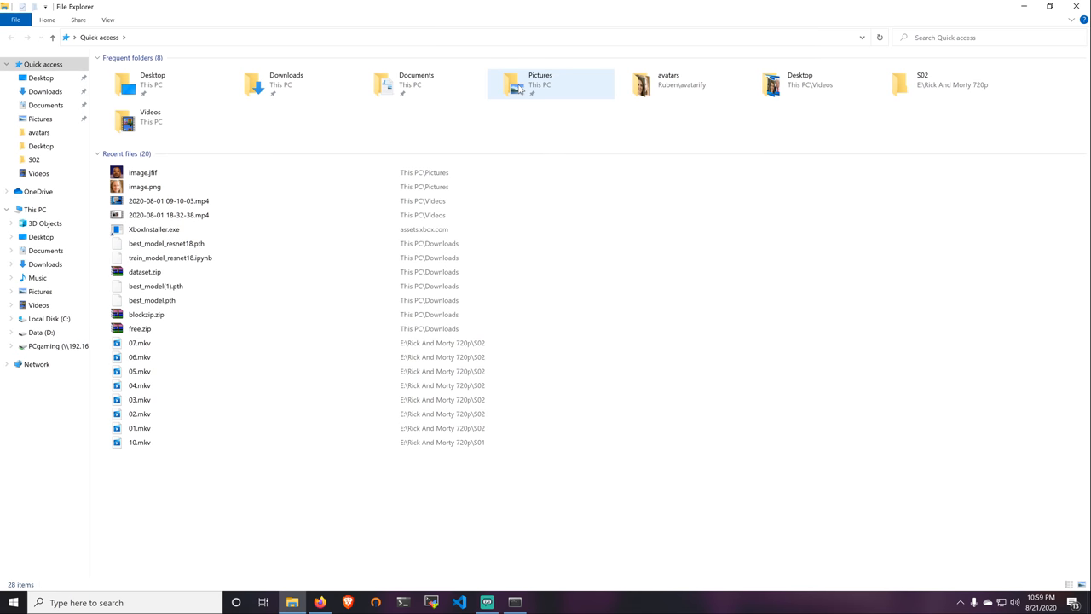
double_click(540, 83)
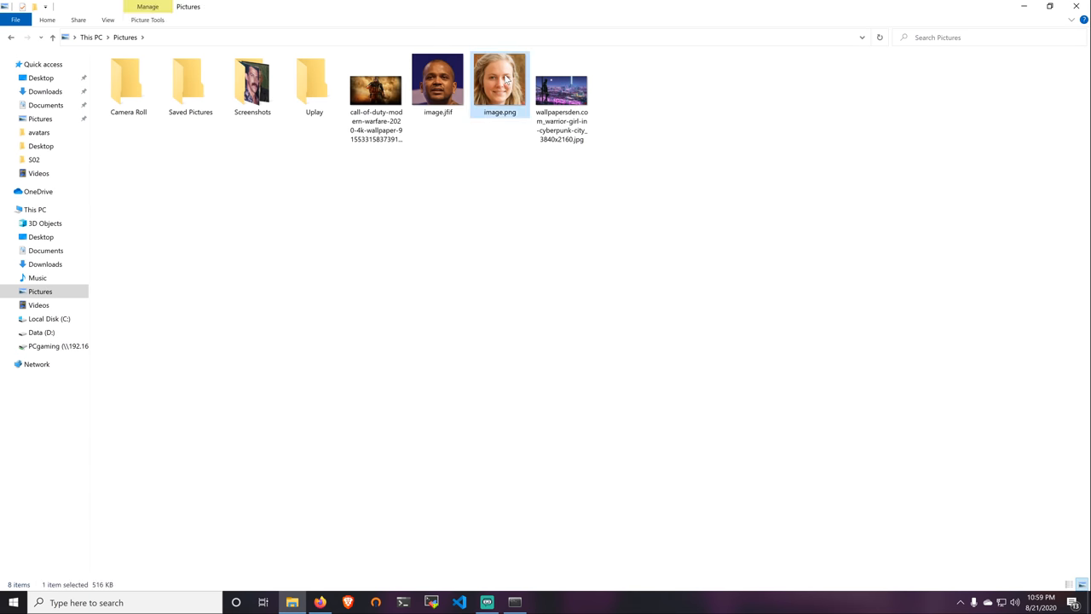
click(583, 262)
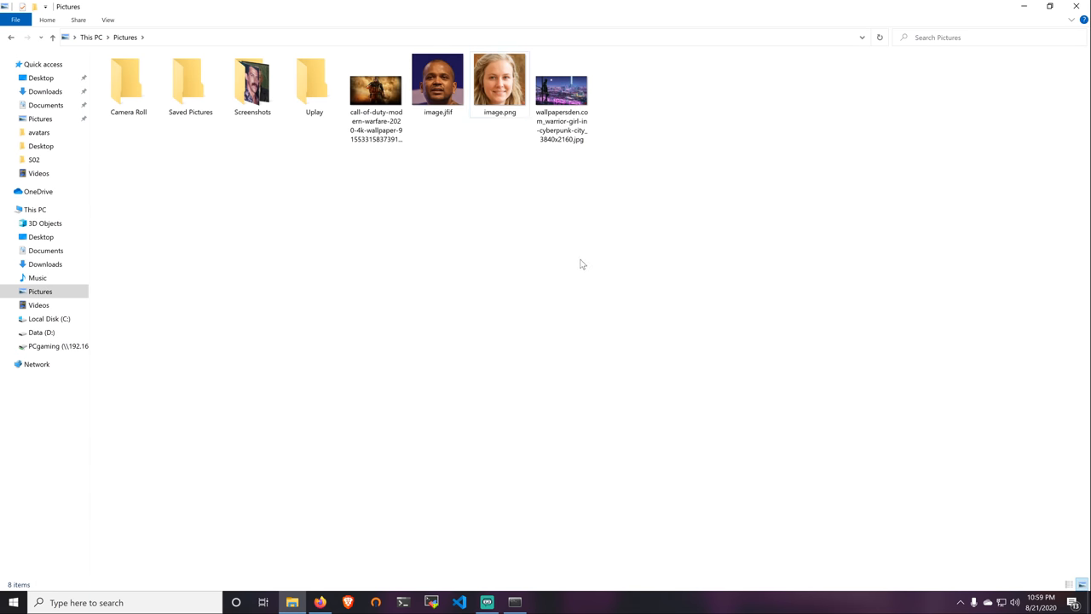
mouse_move(384, 289)
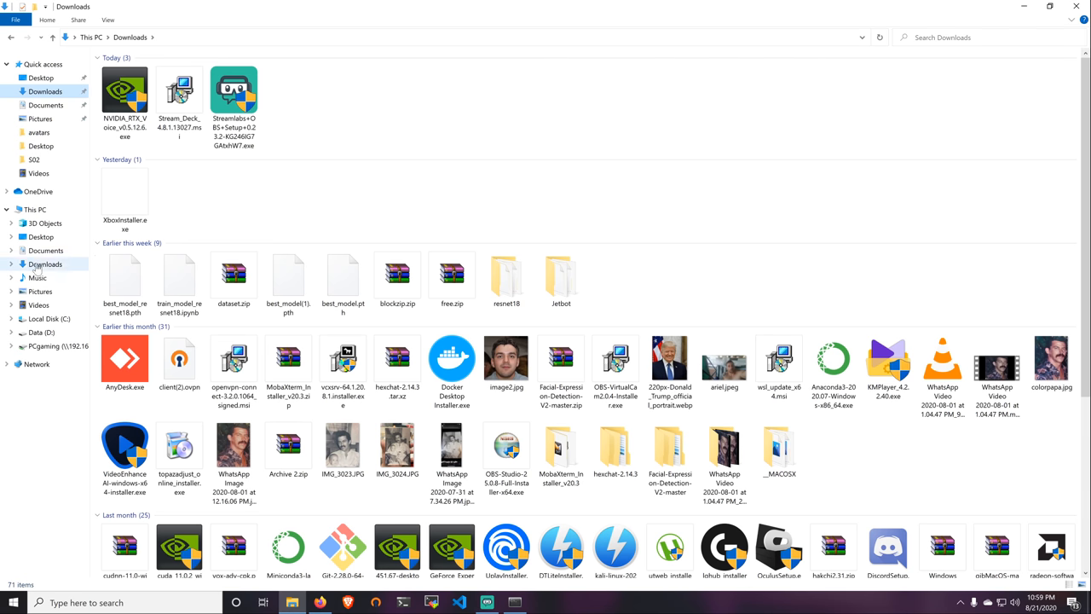
- Navigate from the C drive through the user's home folder into avatarify's avatars folder
click(48, 318)
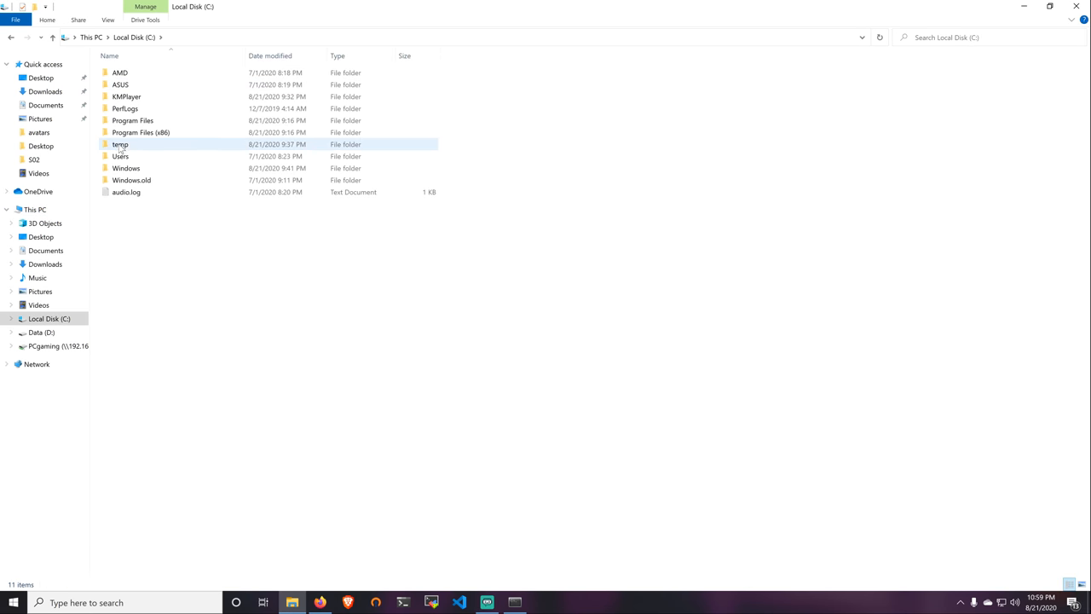
double_click(120, 157)
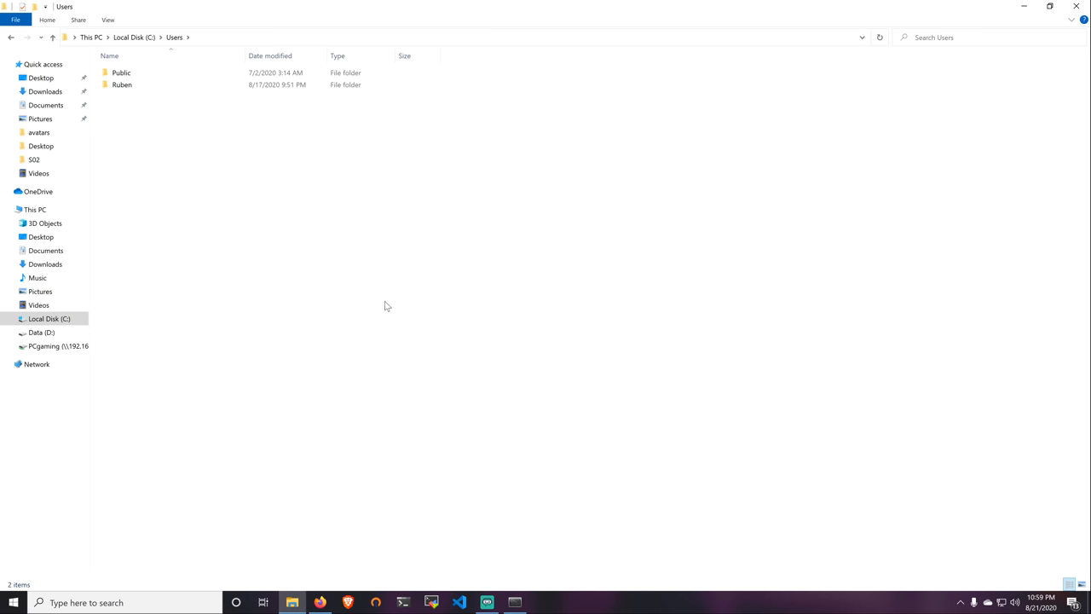
double_click(122, 85)
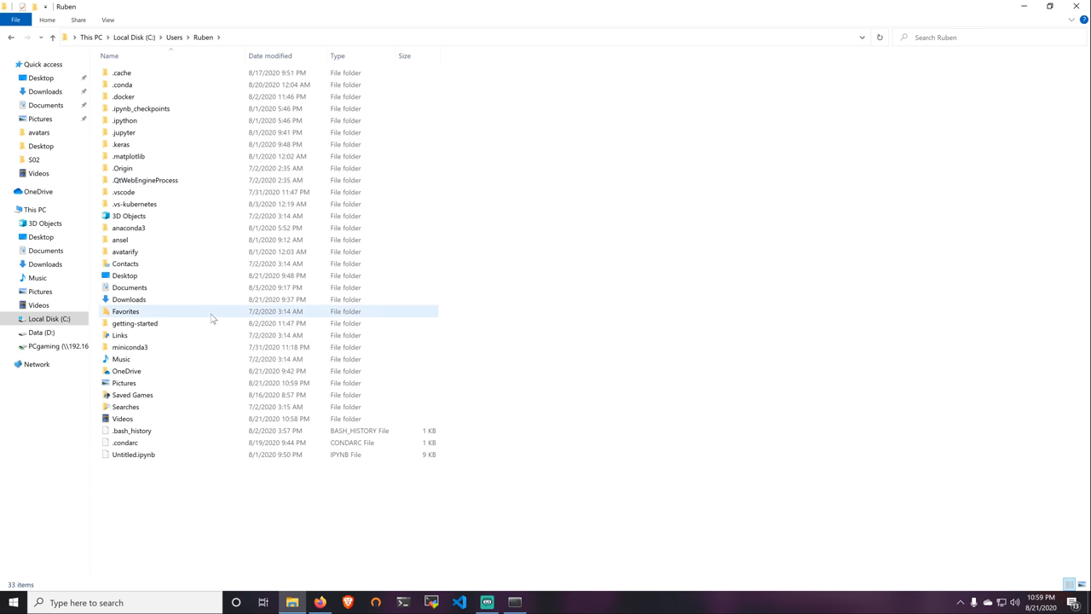
click(130, 300)
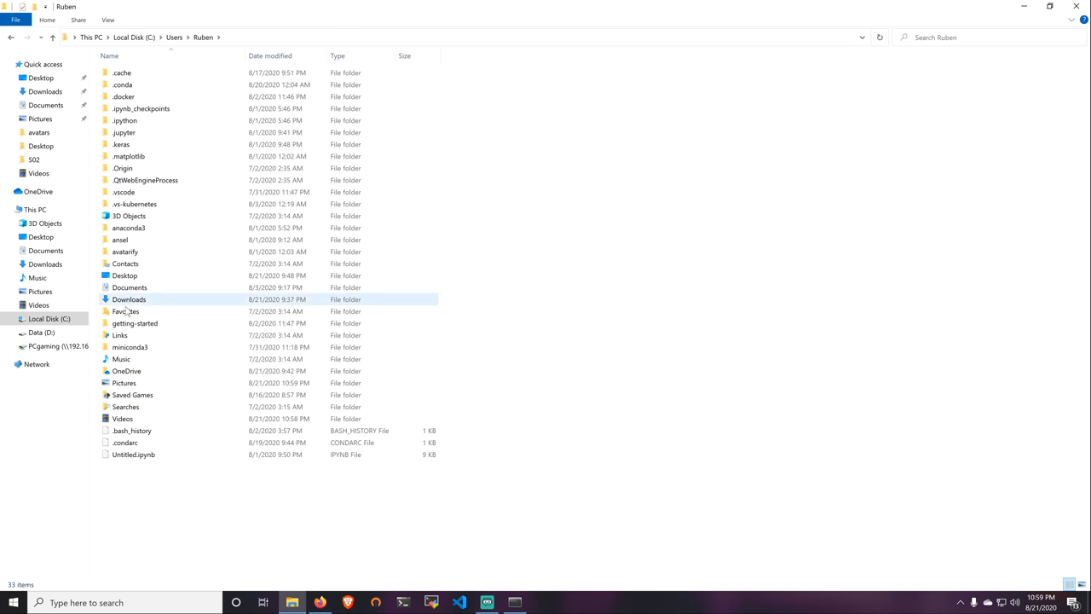
double_click(124, 252)
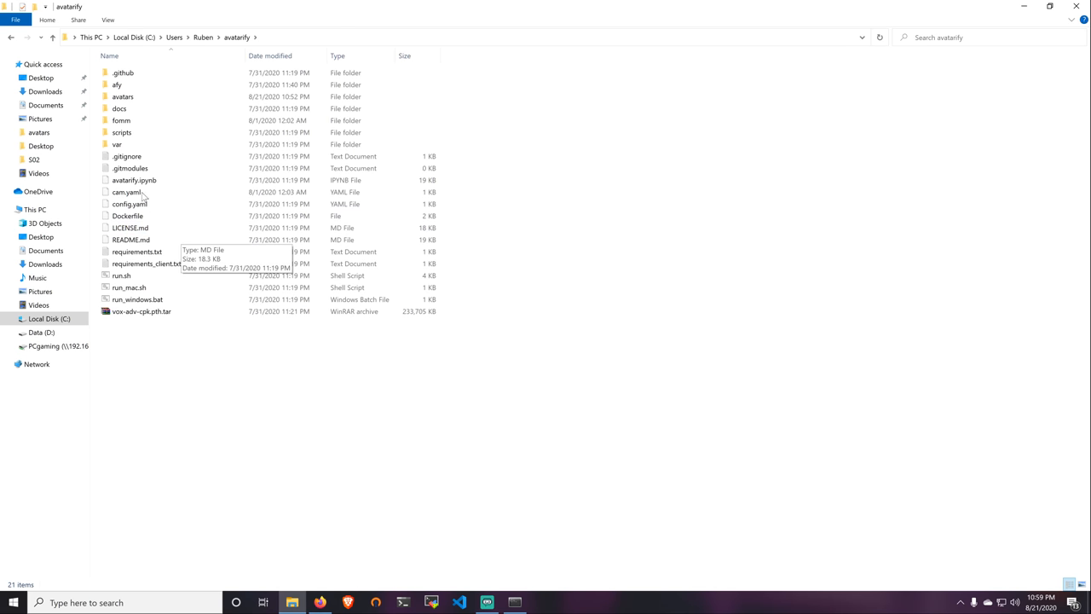
mouse_move(191, 346)
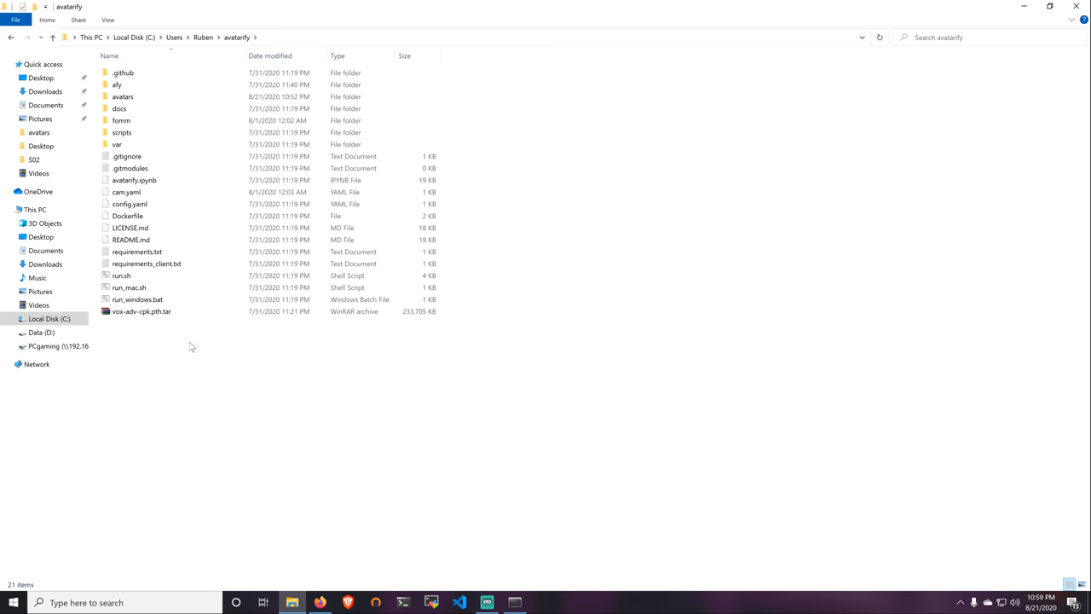
double_click(122, 96)
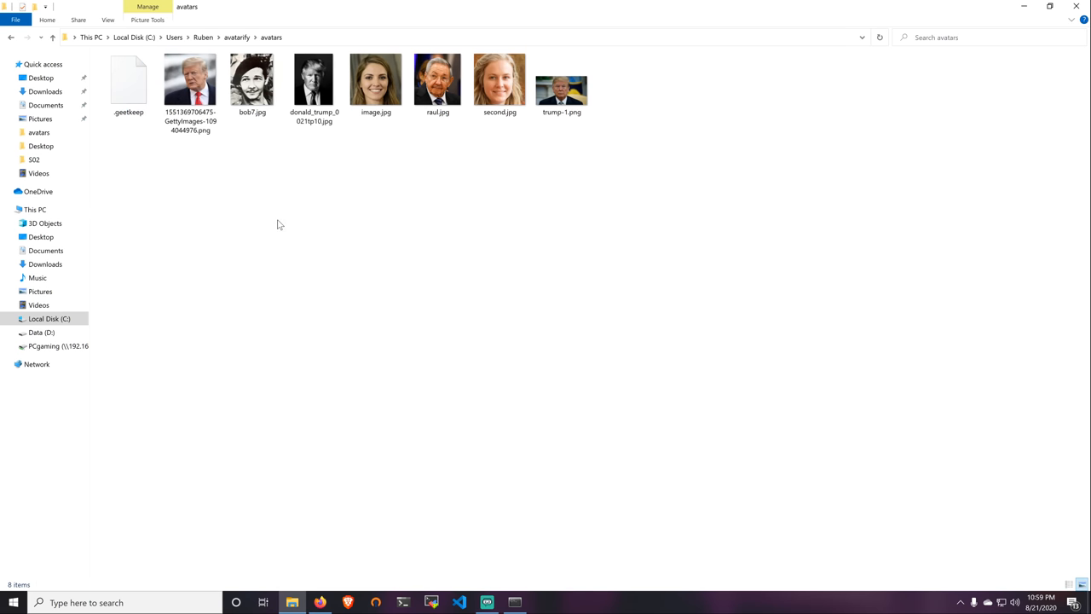
mouse_move(535, 143)
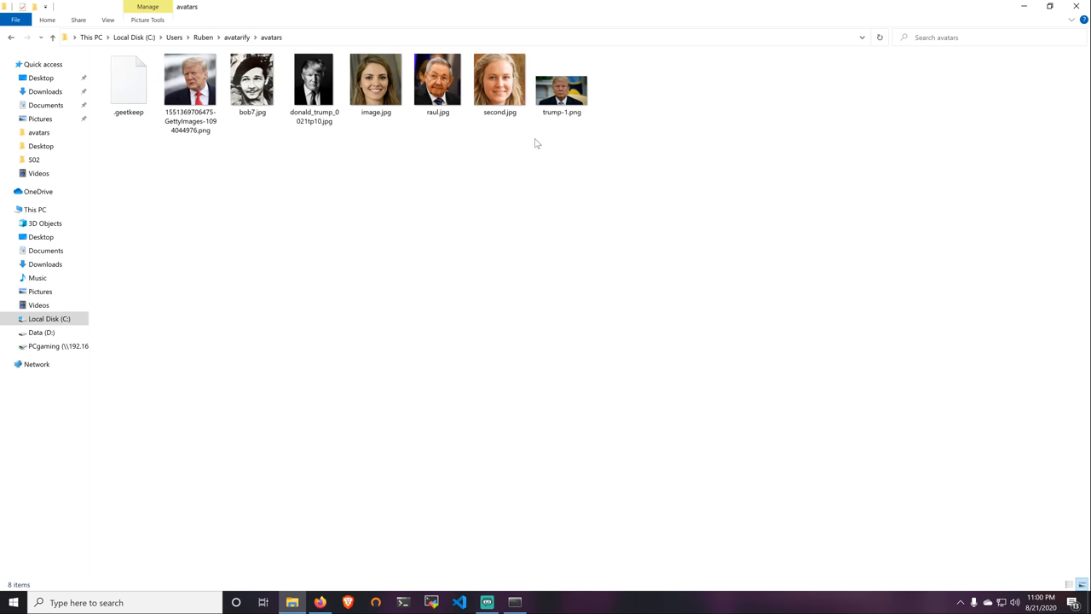
- Permanently delete five avatar images, leaving only second.jpg, then bring up Anaconda Prompt
click(499, 80)
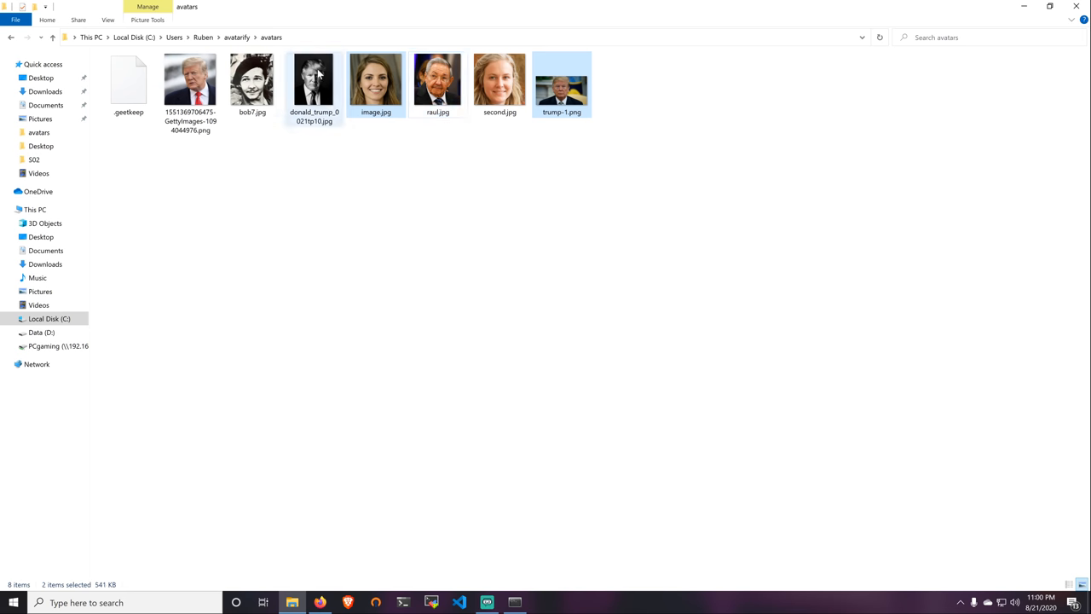
key(Delete)
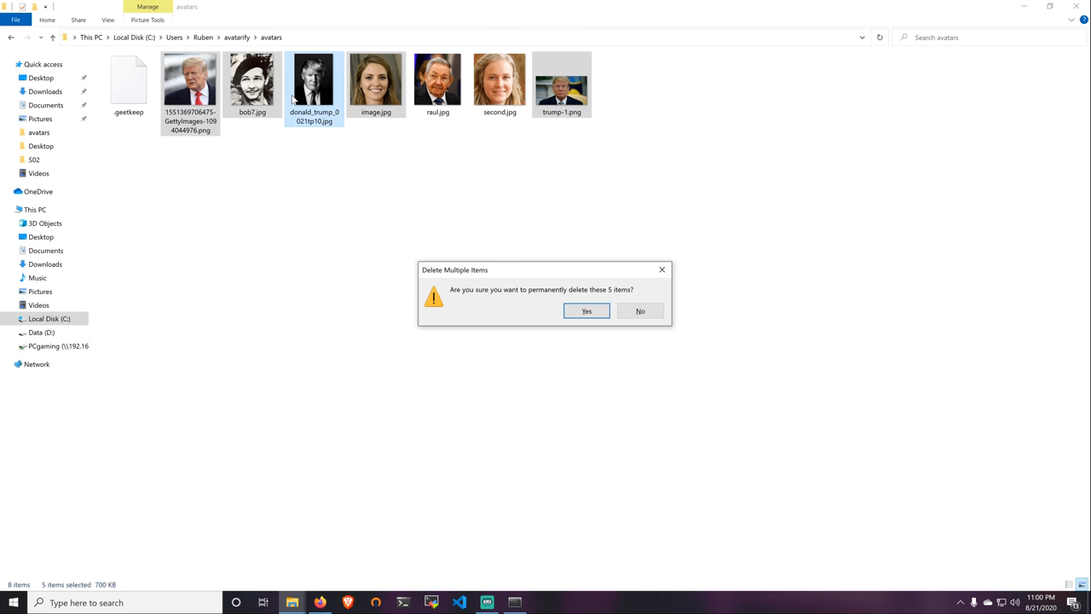
click(586, 310)
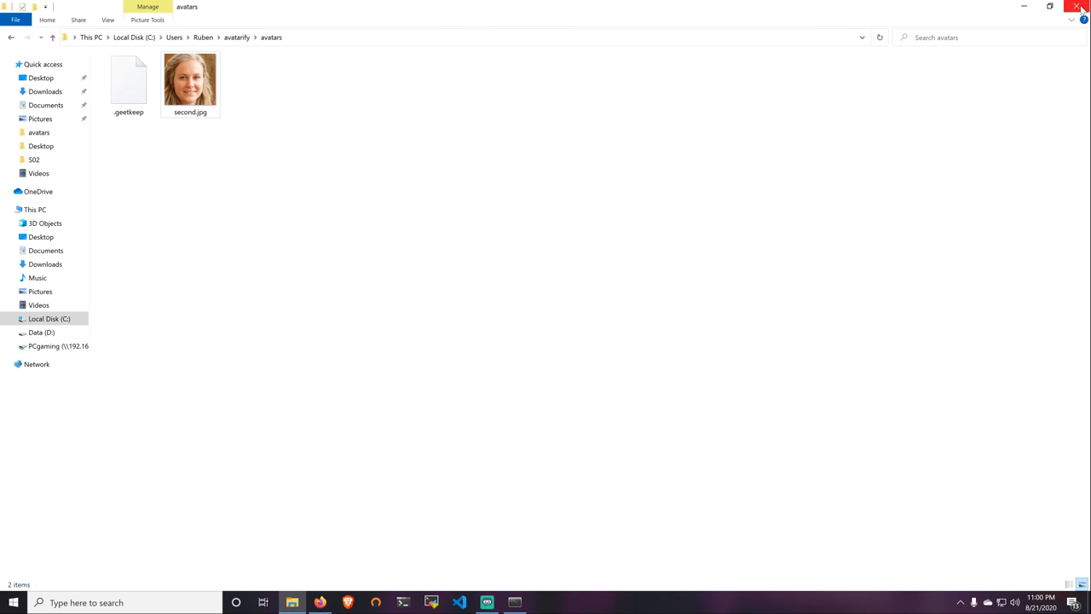
click(321, 601)
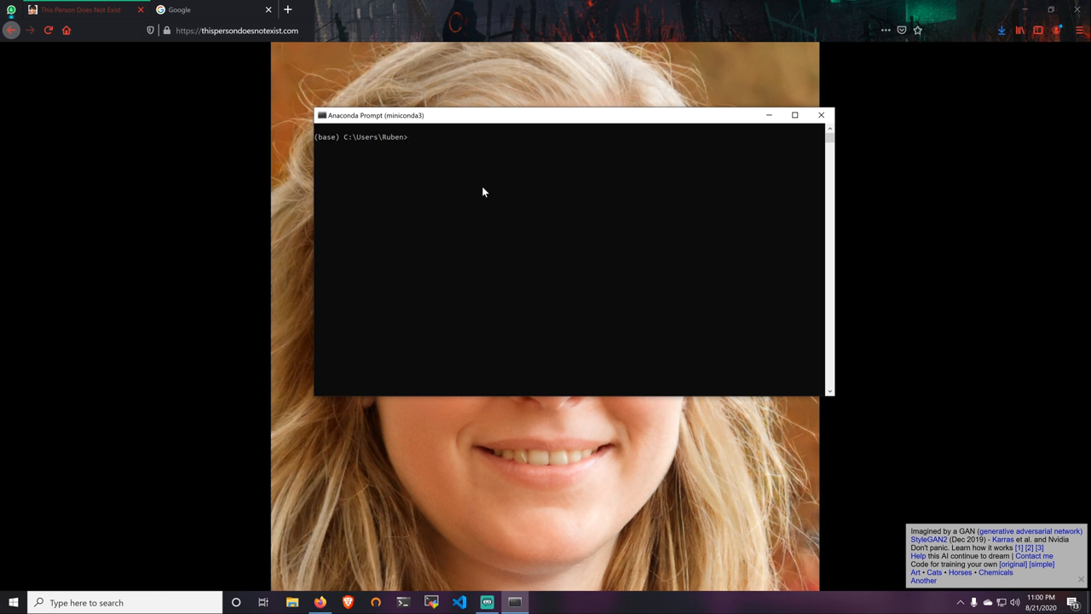
mouse_move(474, 187)
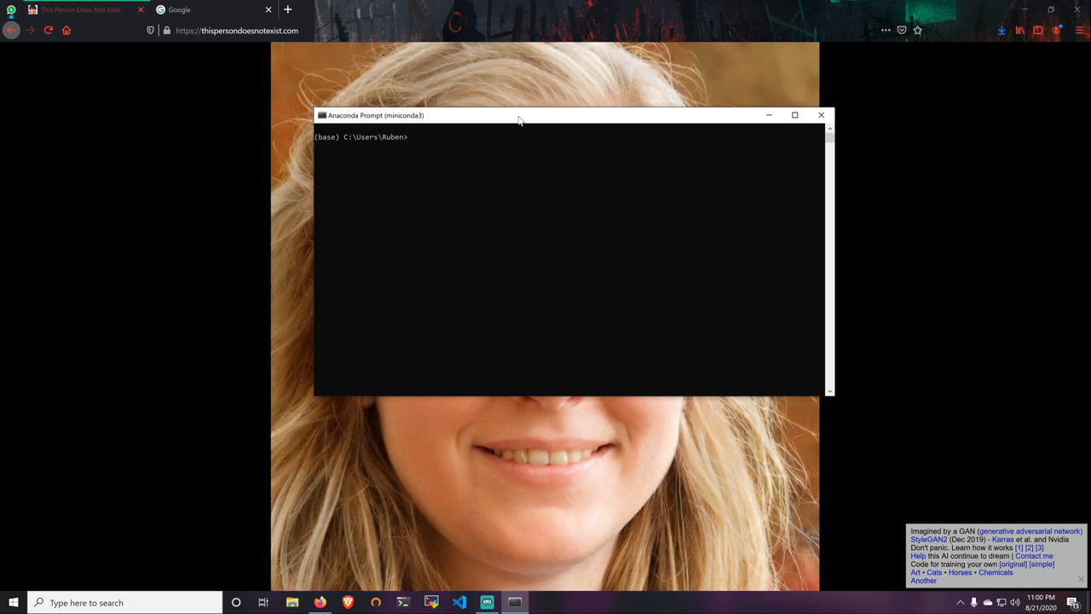
- Reposition the Anaconda Prompt window on screen
drag(519, 116, 515, 126)
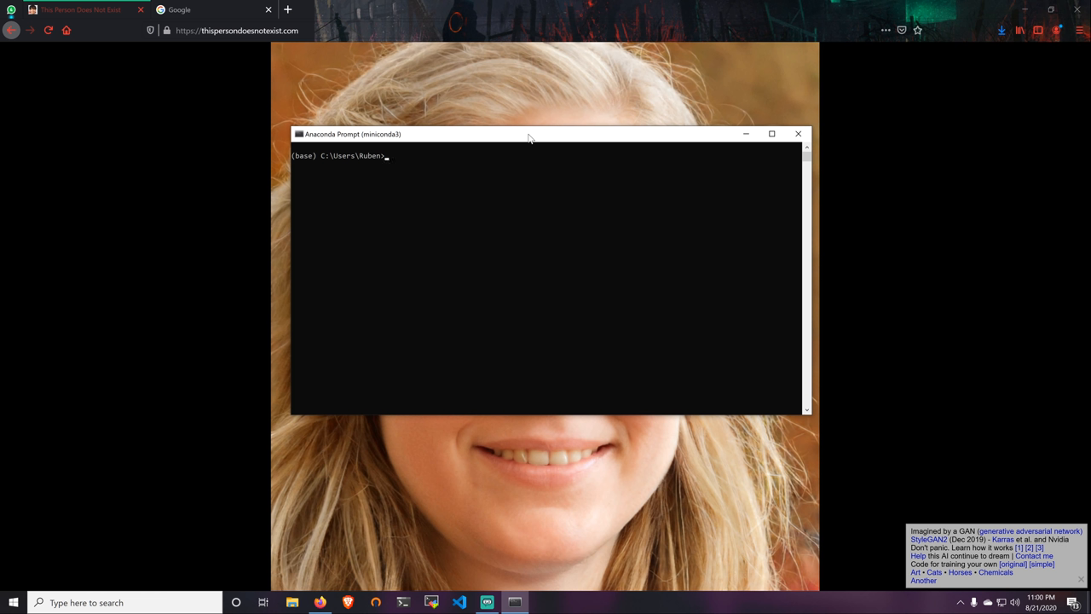
mouse_move(453, 201)
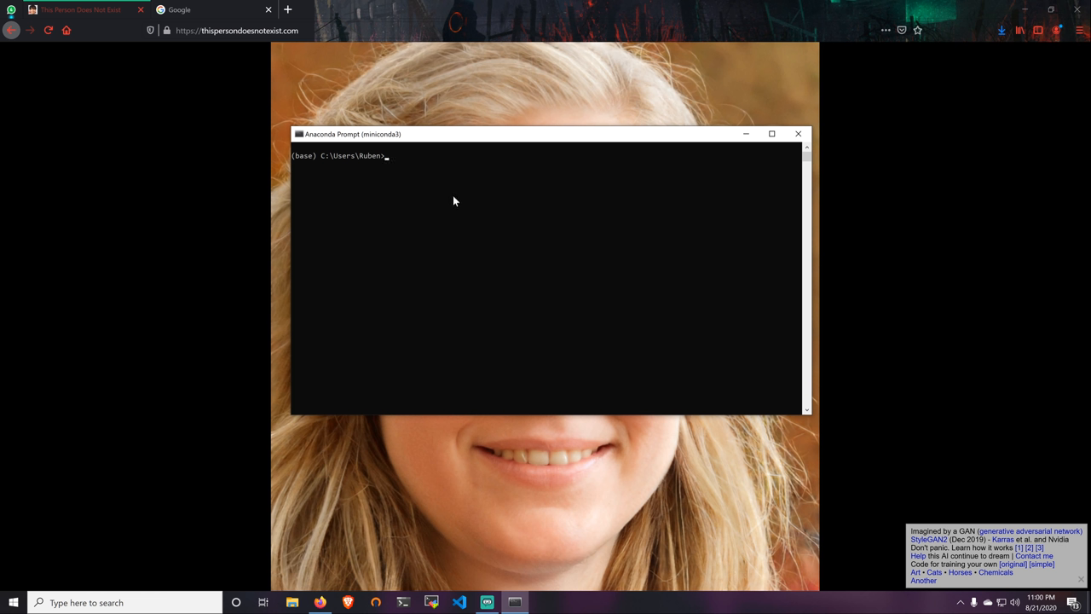
- Change into the avatarify folder and launch run_windows.bat so the predictor starts loading
text(cd avatarify)
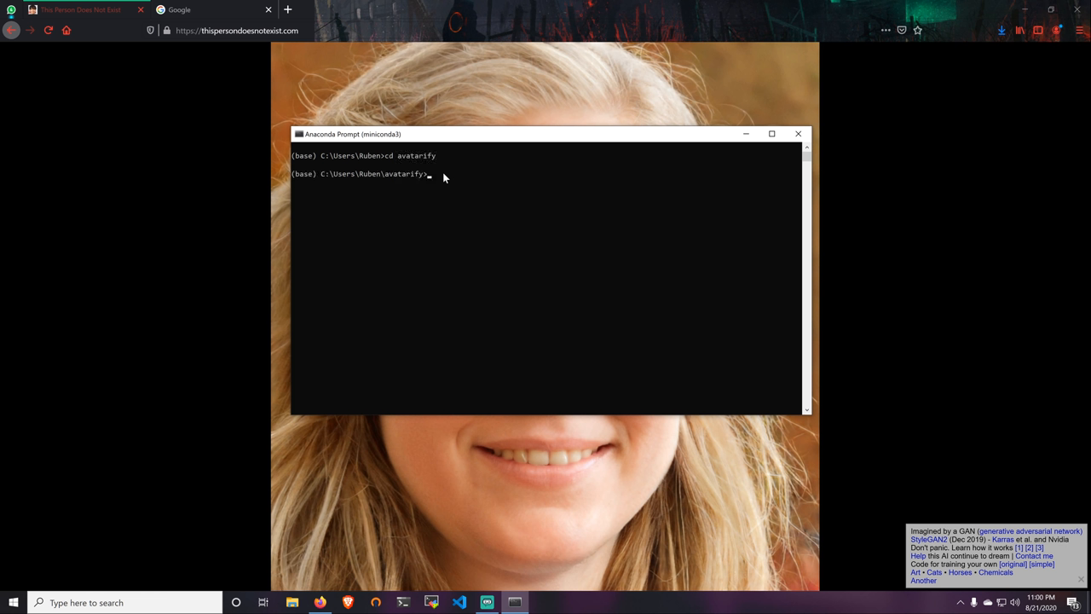
text(run)
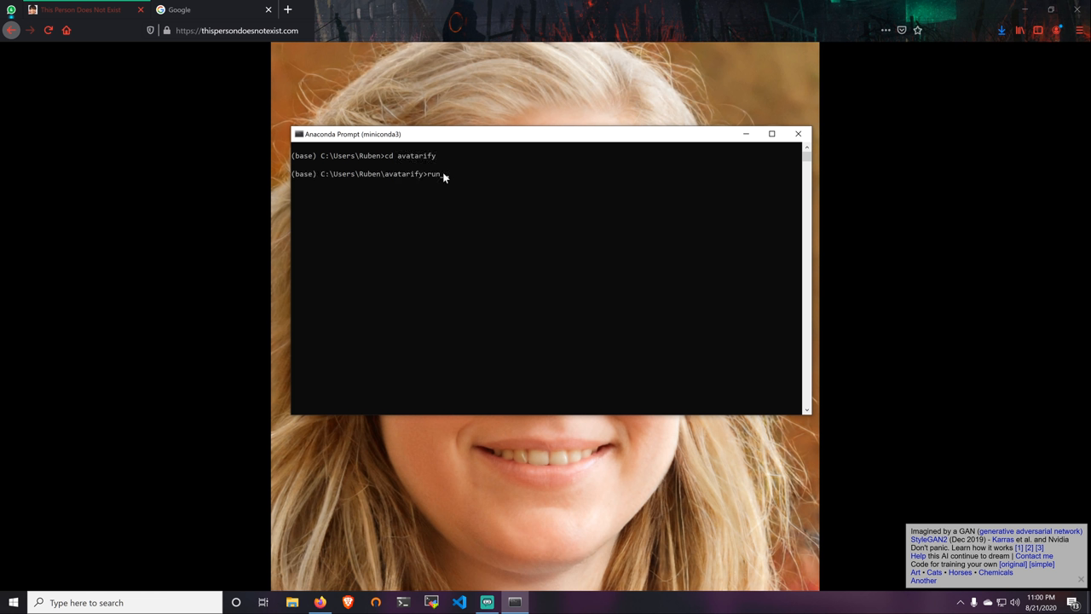
text(windows.bat)
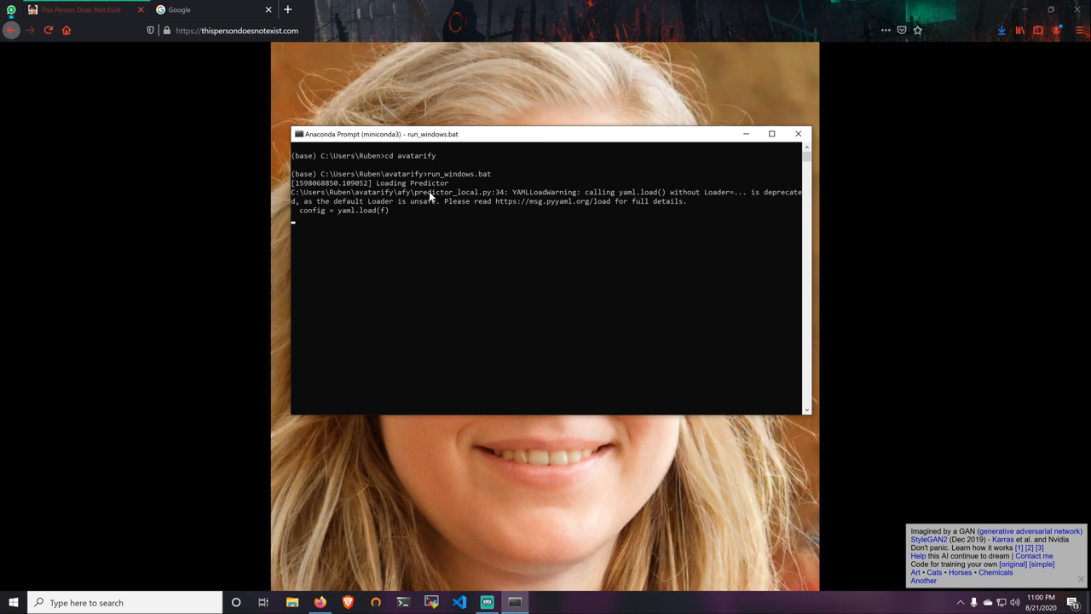
mouse_move(566, 136)
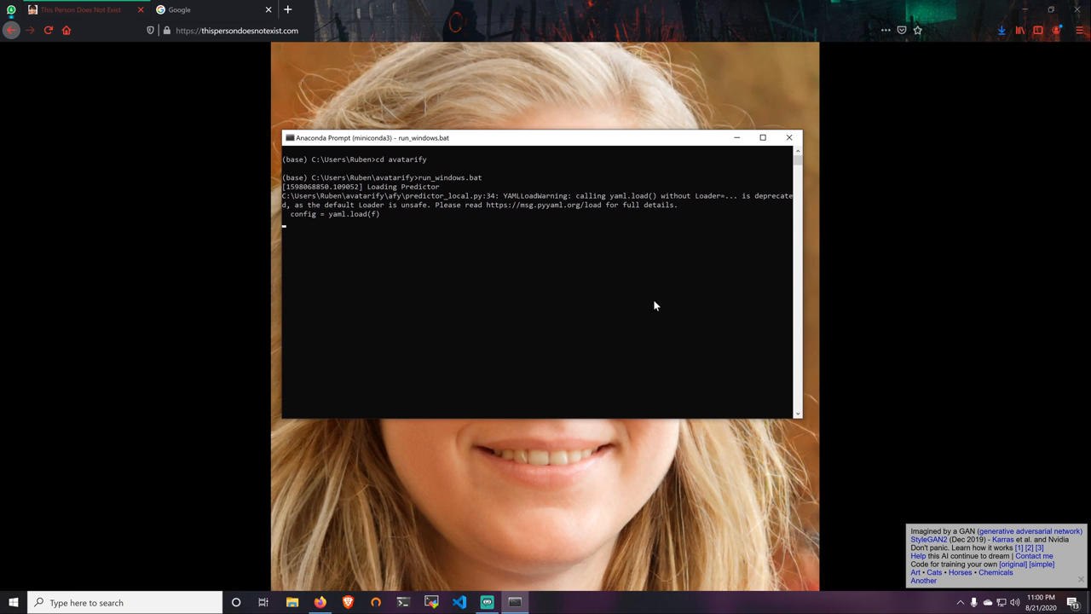
mouse_move(694, 288)
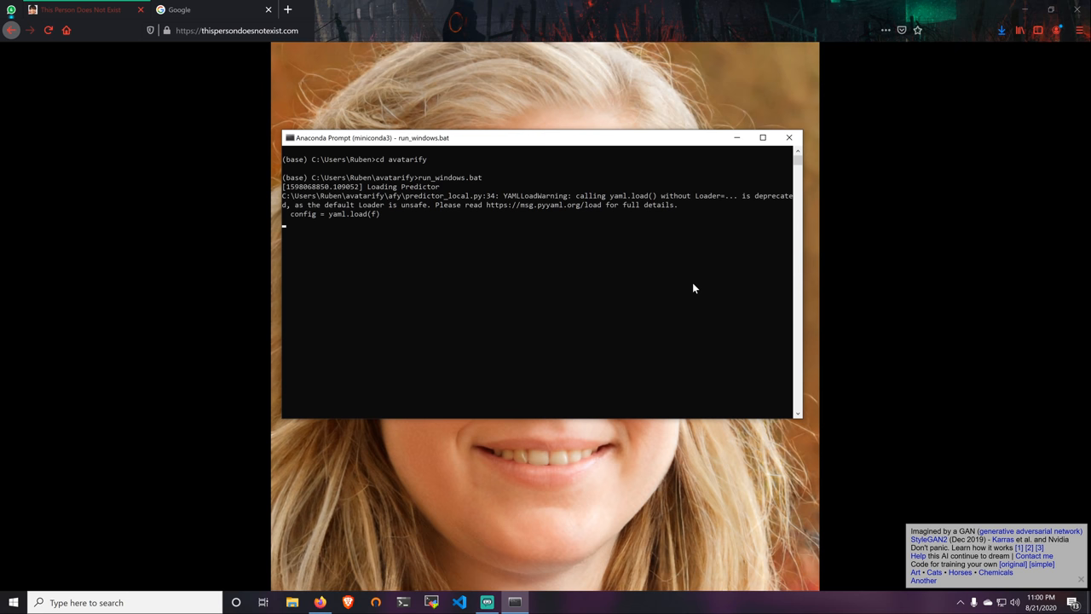
mouse_move(583, 259)
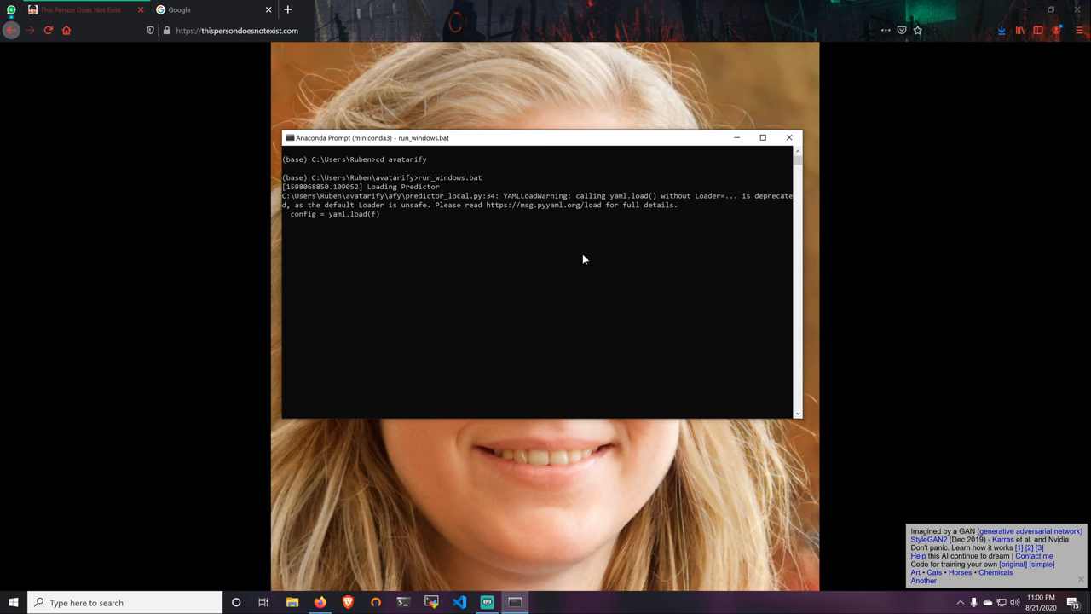
drag(542, 136, 547, 143)
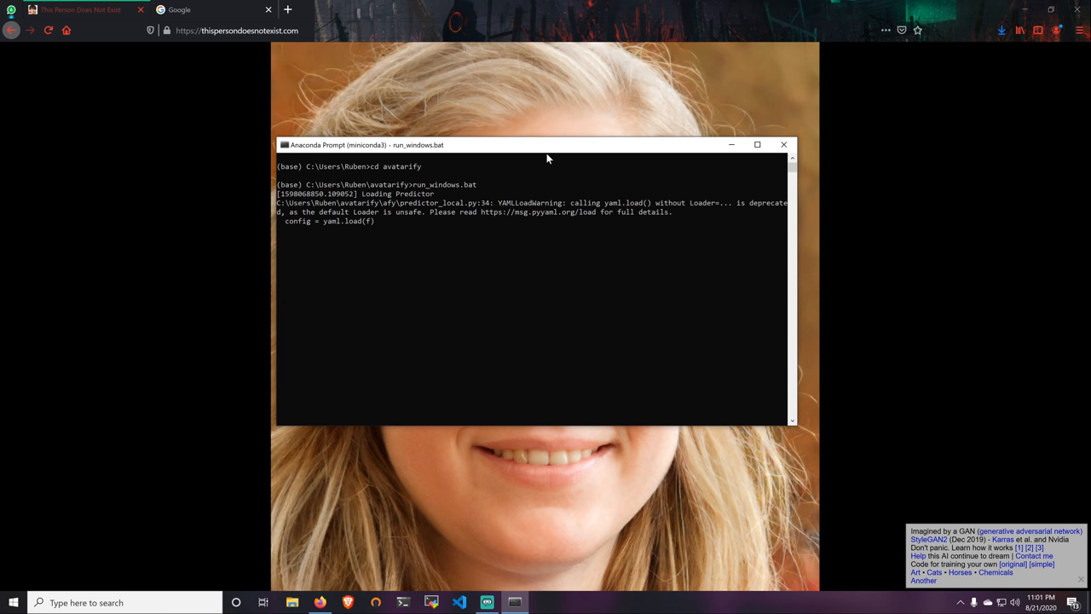